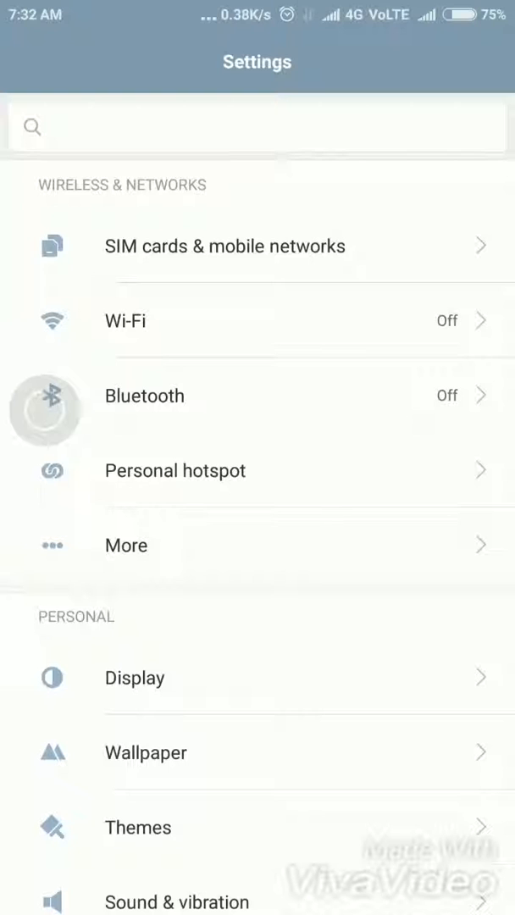
Scroll the Settings main list down to its device section until About phone is visible.
{"action": "scroll", "scroll_direction": "down", "scroll_amount": 3}
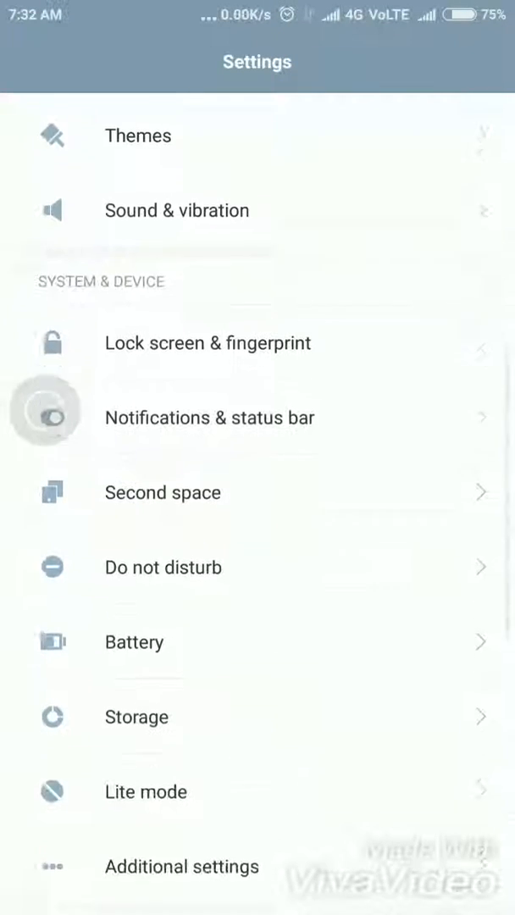
{"action": "scroll", "scroll_direction": "down", "scroll_amount": 3}
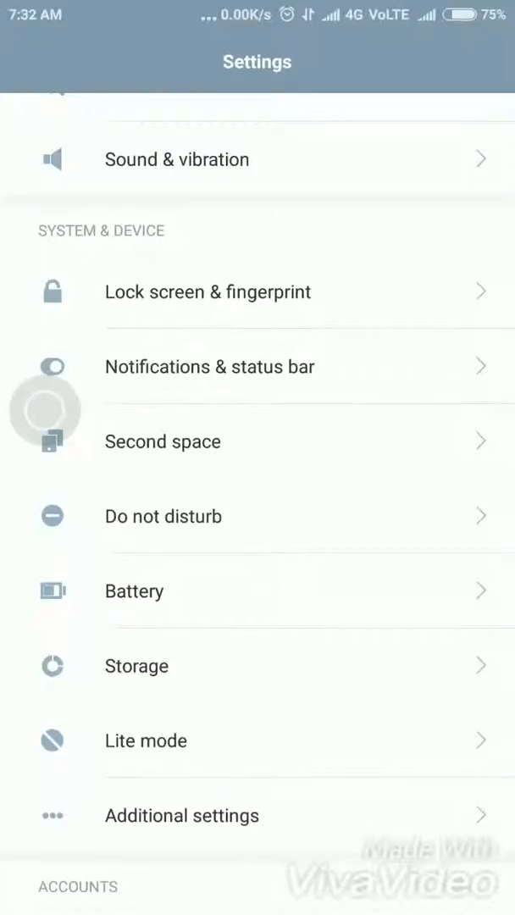
{"action": "scroll", "scroll_direction": "down", "scroll_amount": 3}
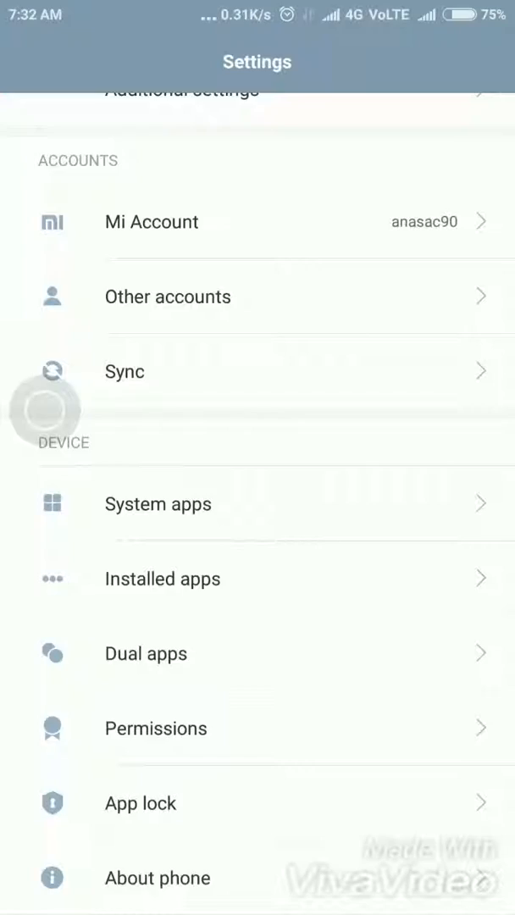
{"action": "scroll", "scroll_direction": "down", "scroll_amount": 3}
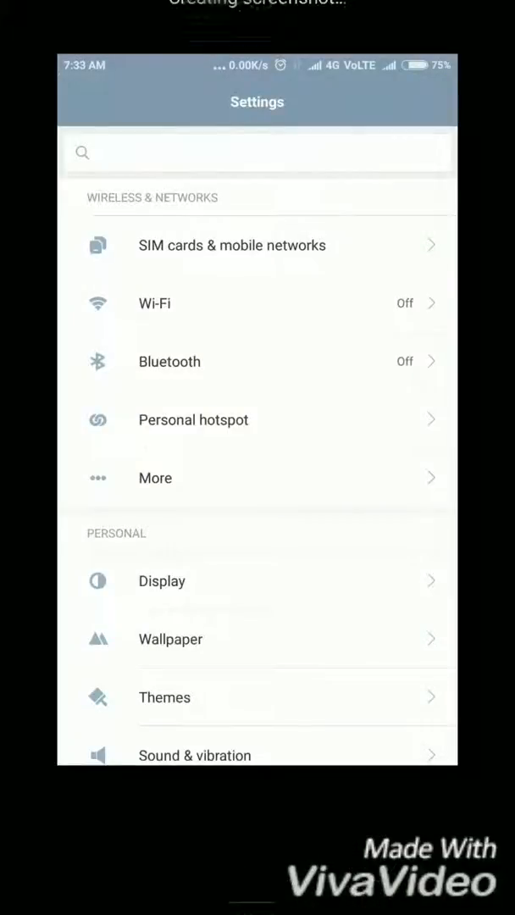
Let the scrolling screenshot capture the Settings list down through the accounts section.
{"action": "scroll", "scroll_direction": "down", "scroll_amount": 3}
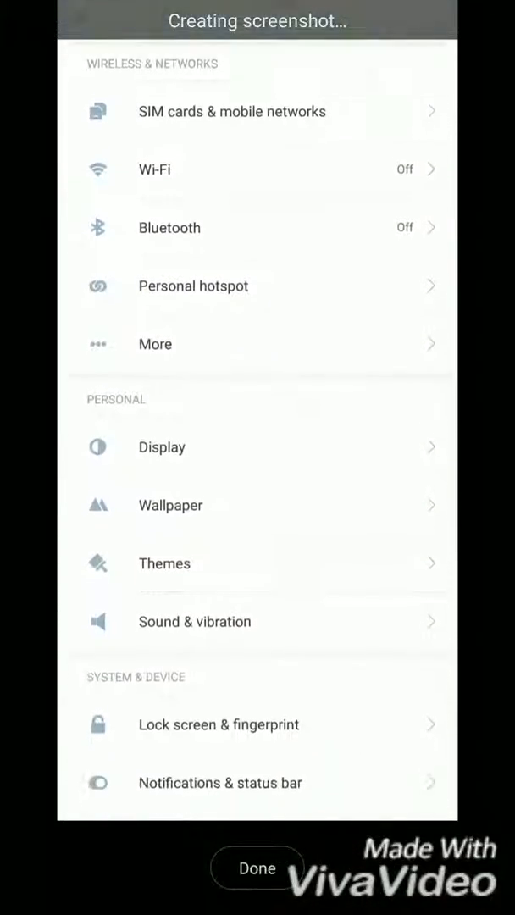
{"action": "scroll", "scroll_direction": "down", "scroll_amount": 3}
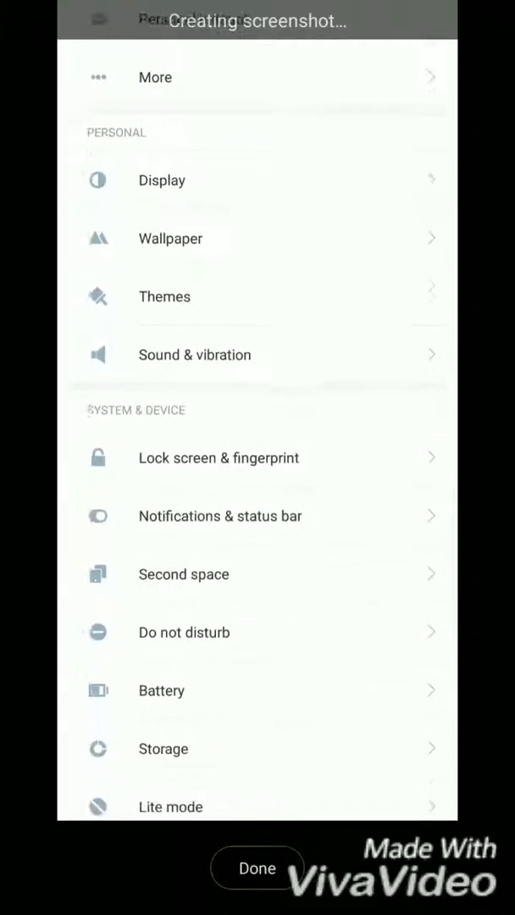
{"action": "scroll", "scroll_direction": "down", "scroll_amount": 3}
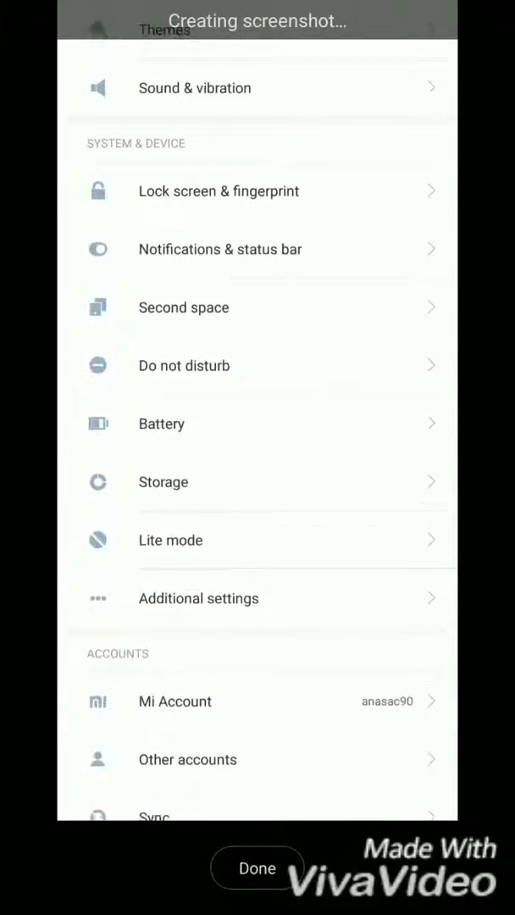
{"action": "scroll", "scroll_direction": "down", "scroll_amount": 3}
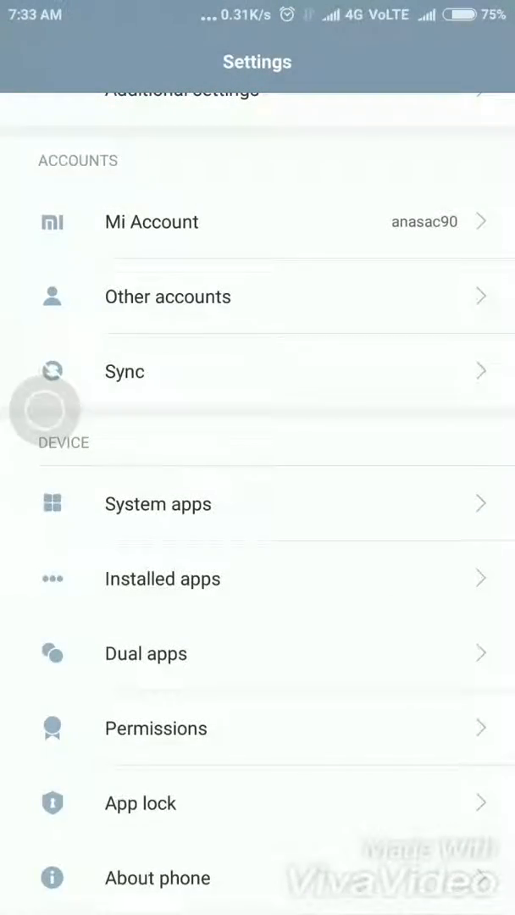
Leave Settings for the Gallery, show the Albums list and enter the Screenshots album.
{"action": "key", "text": "HOME"}
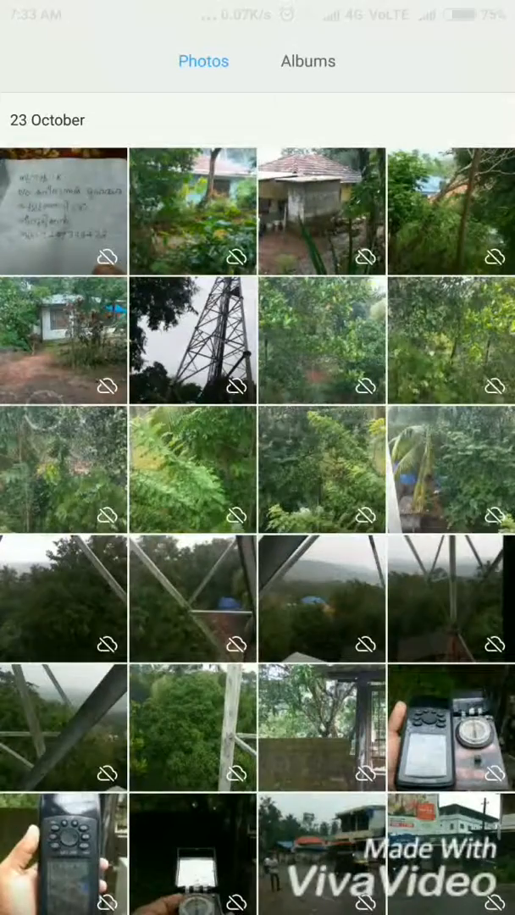
{"action": "left_click", "coordinate": [308, 61]}
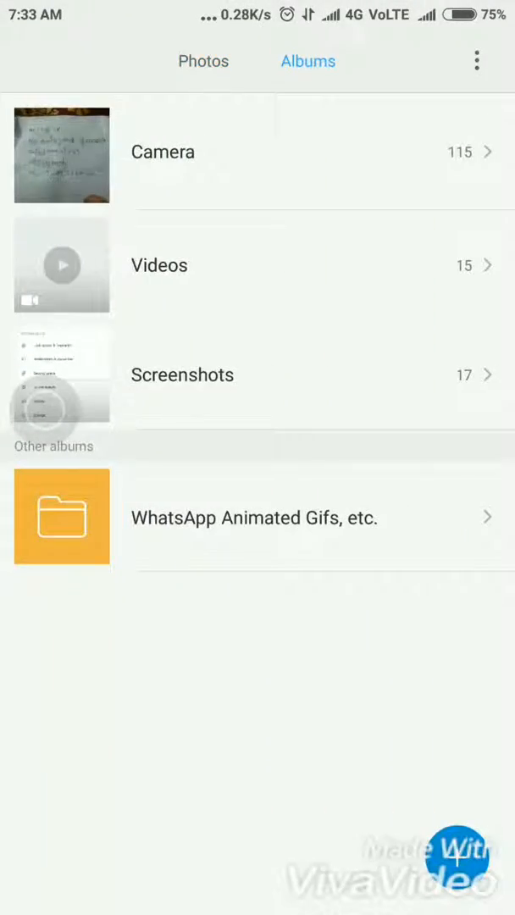
{"action": "left_click", "coordinate": [183, 374]}
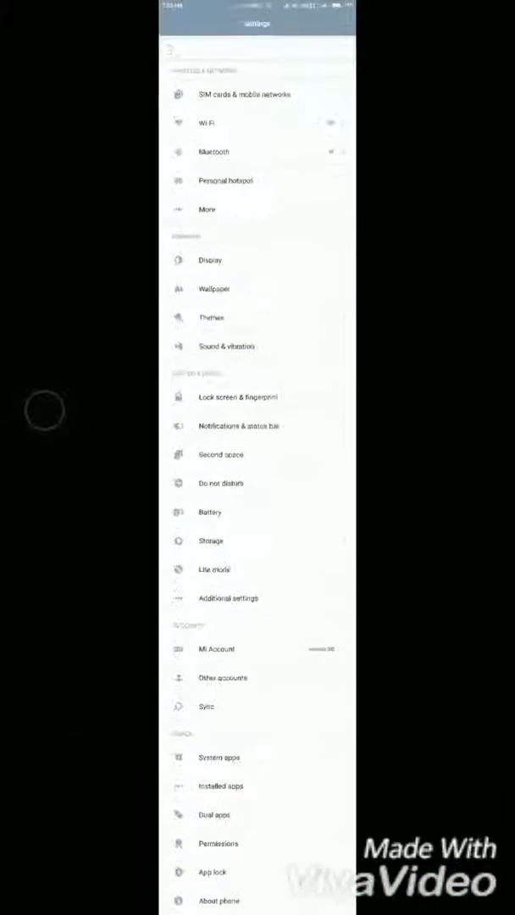
Scroll through the saved long Settings screenshot down toward About phone.
{"action": "scroll", "scroll_direction": "down", "scroll_amount": 3}
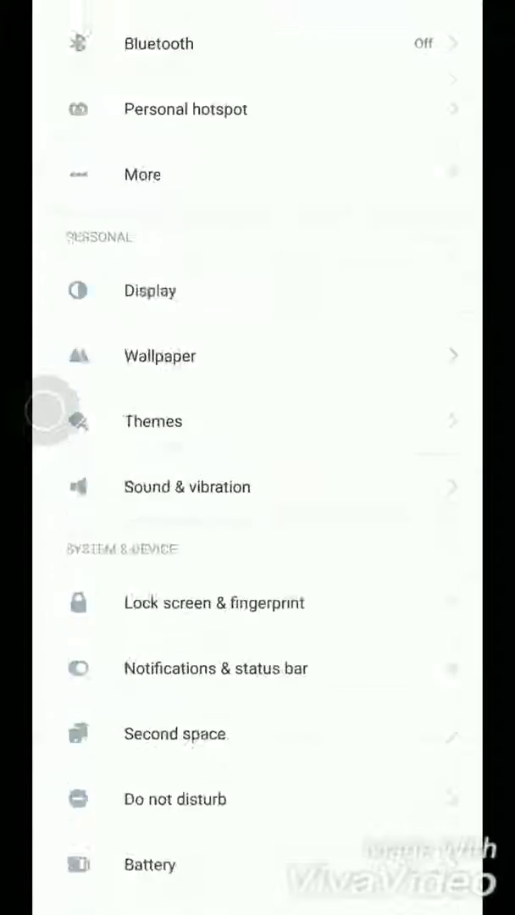
{"action": "scroll", "scroll_direction": "down", "scroll_amount": 3}
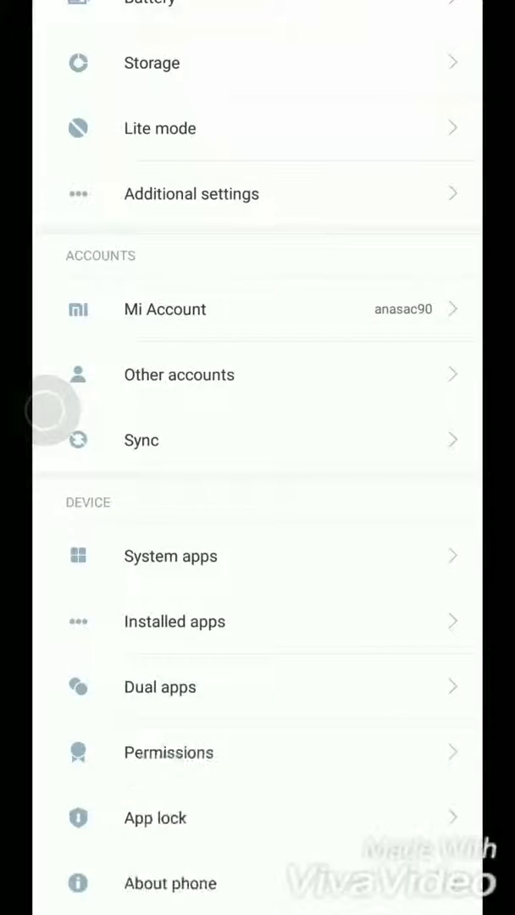